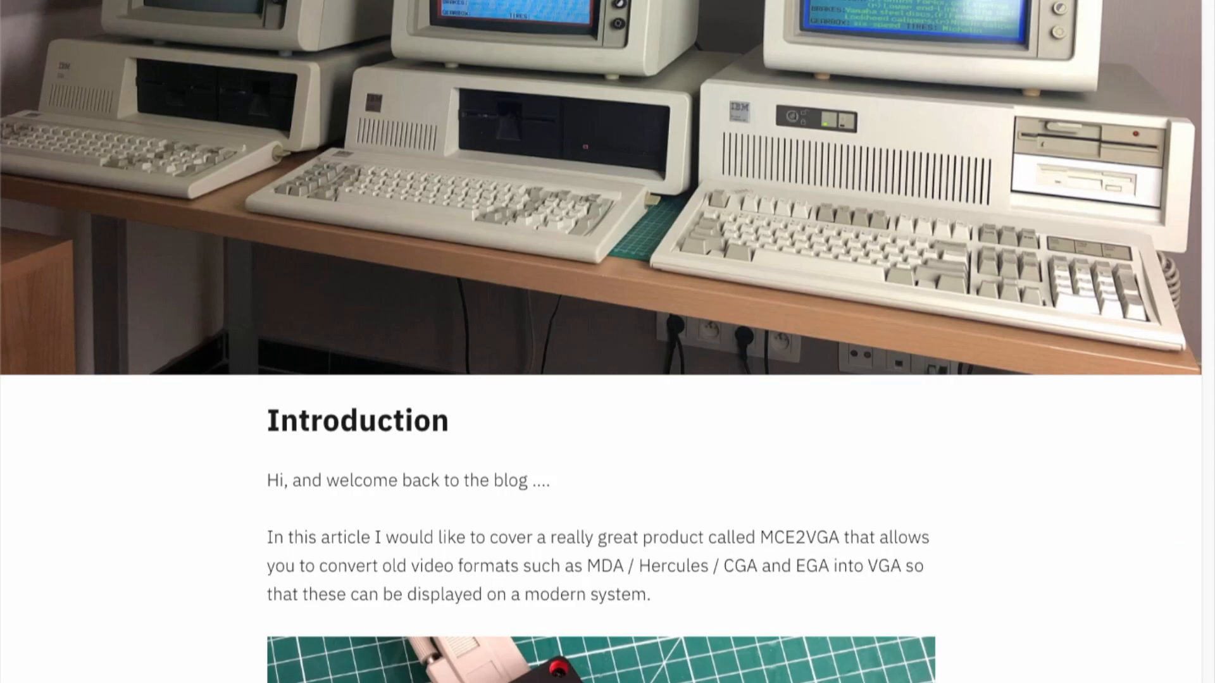
{"action": "scroll", "scroll_direction": "down", "scroll_amount": 3}
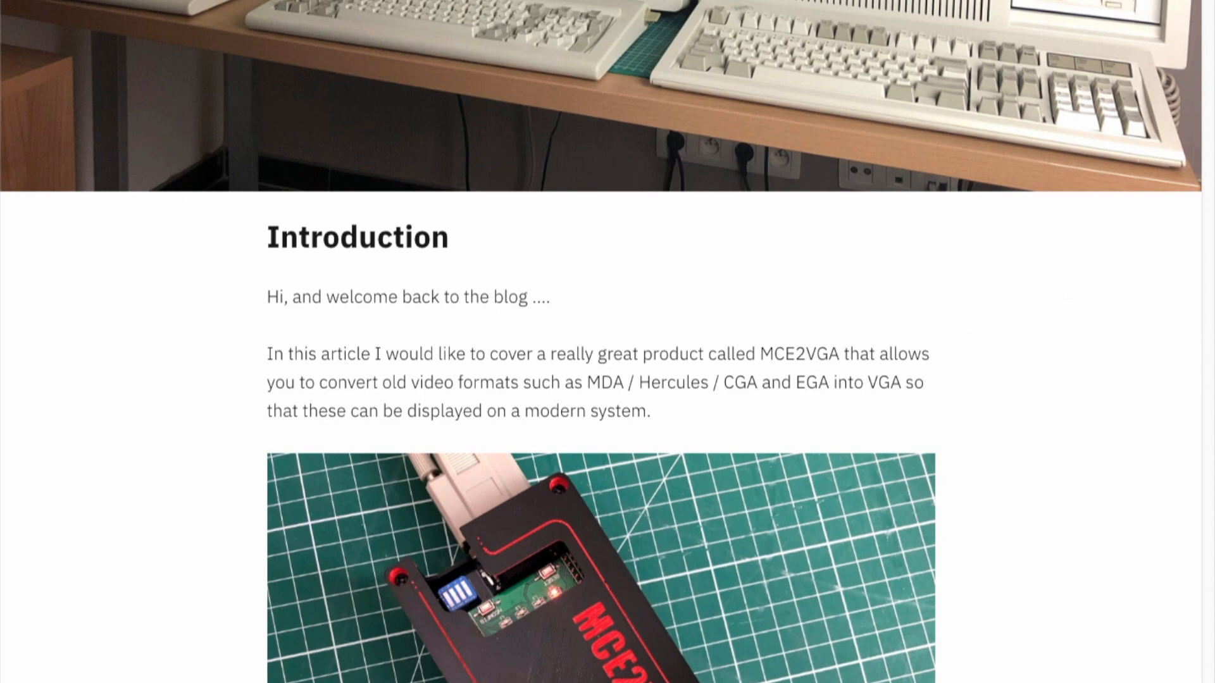
{"action": "scroll", "scroll_direction": "down", "scroll_amount": 3}
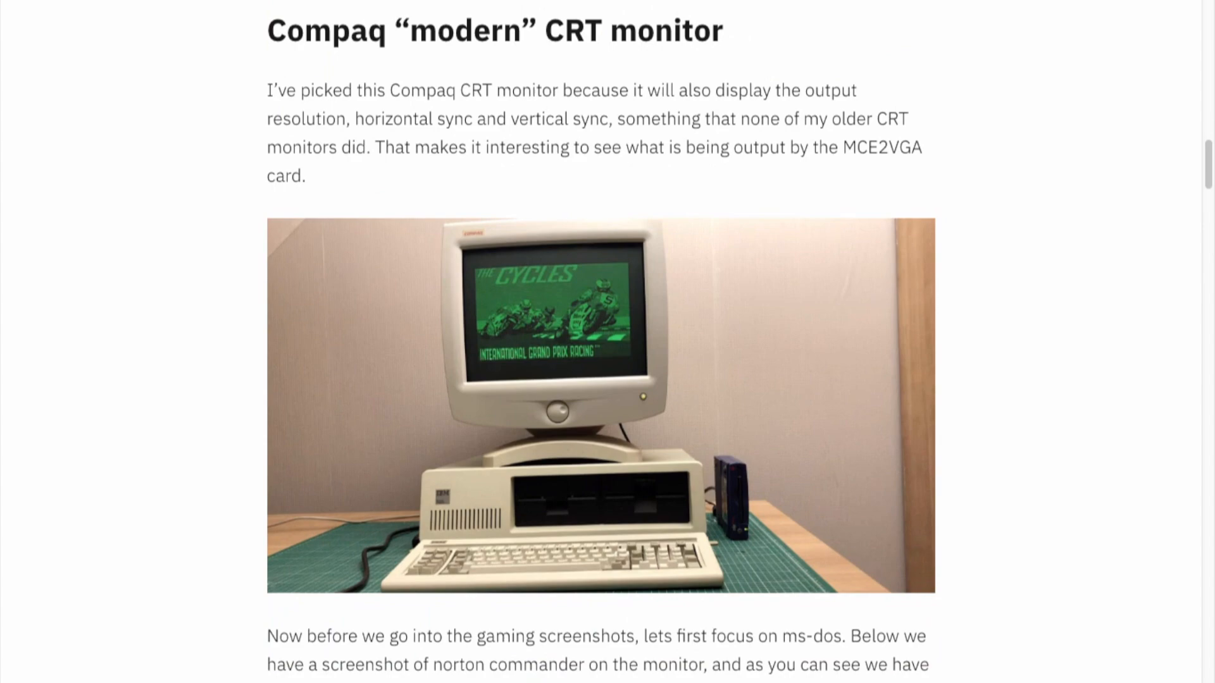
{"action": "scroll", "scroll_direction": "down", "scroll_amount": 3}
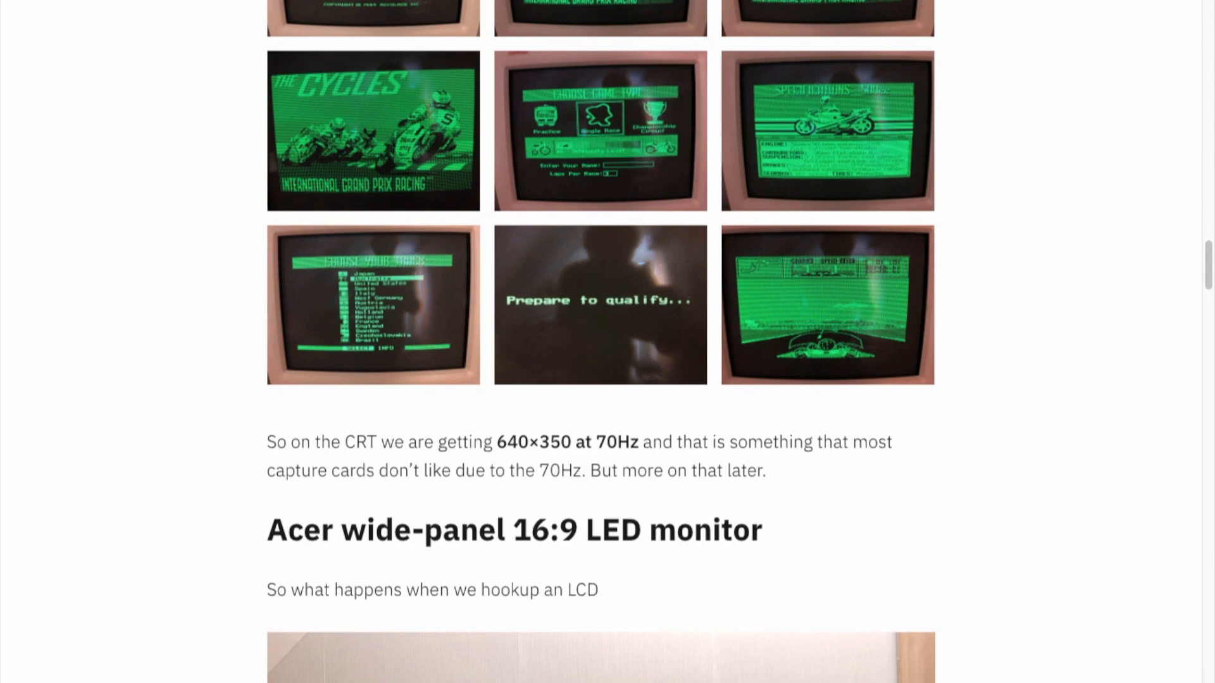
{"action": "scroll", "scroll_direction": "down", "scroll_amount": 3}
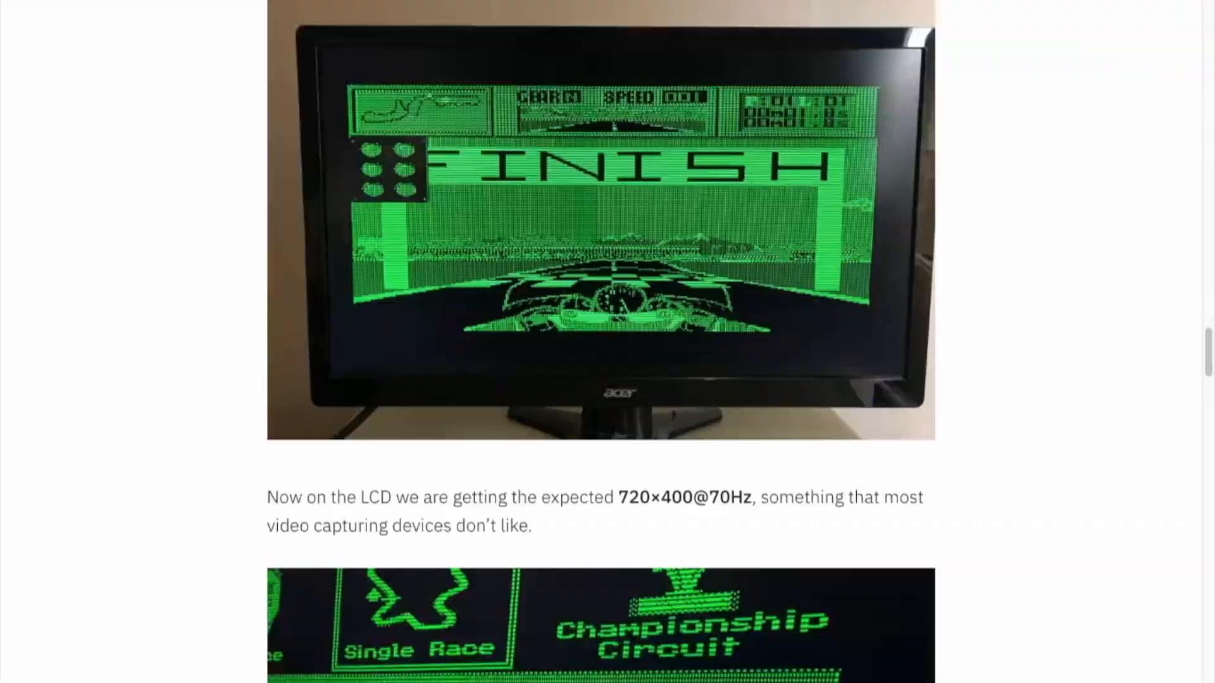
{"action": "scroll", "scroll_direction": "down", "scroll_amount": 3}
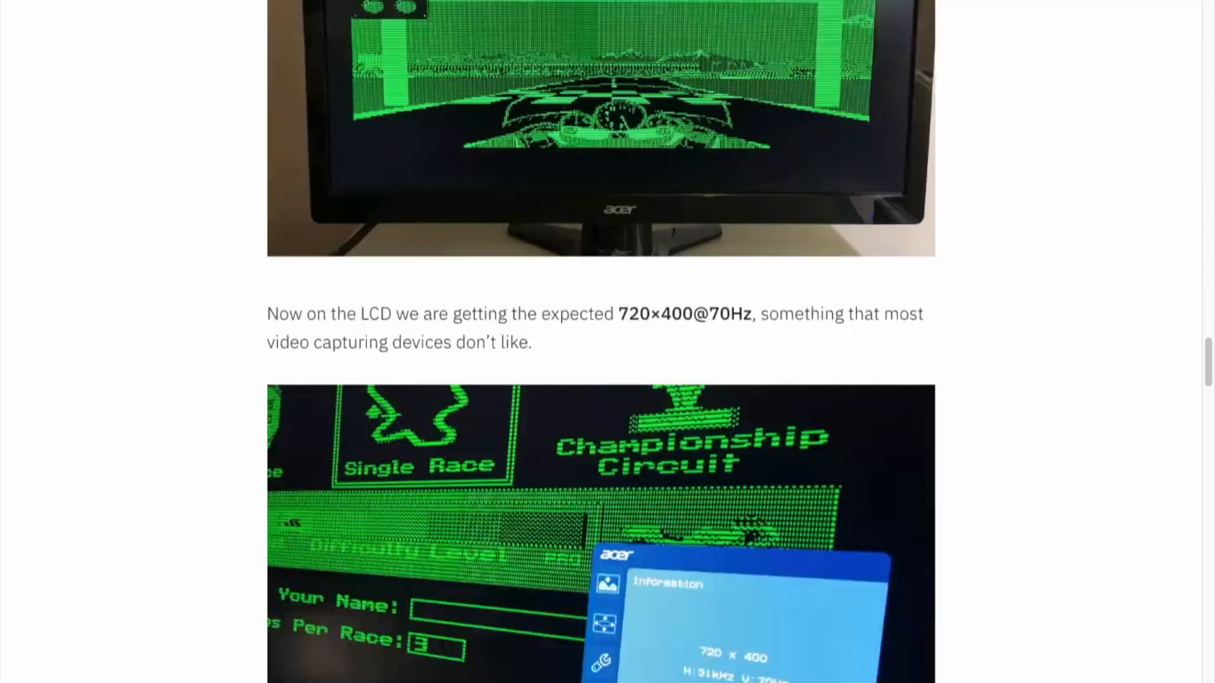